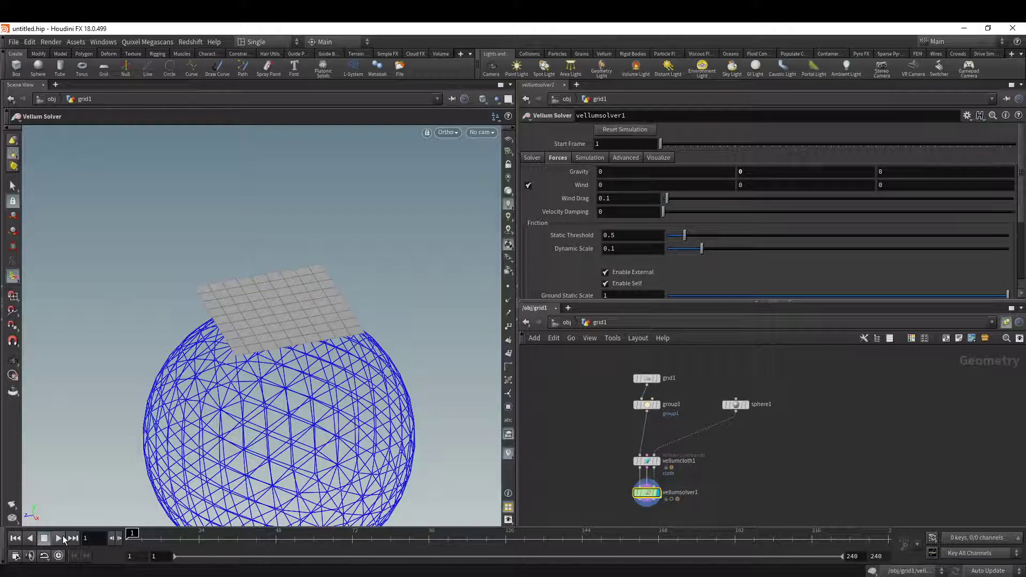
Step: Play the Vellum cloth simulation until the grid drapes over the sphere, then stop
{"action": "left_click", "coordinate": [43, 538]}
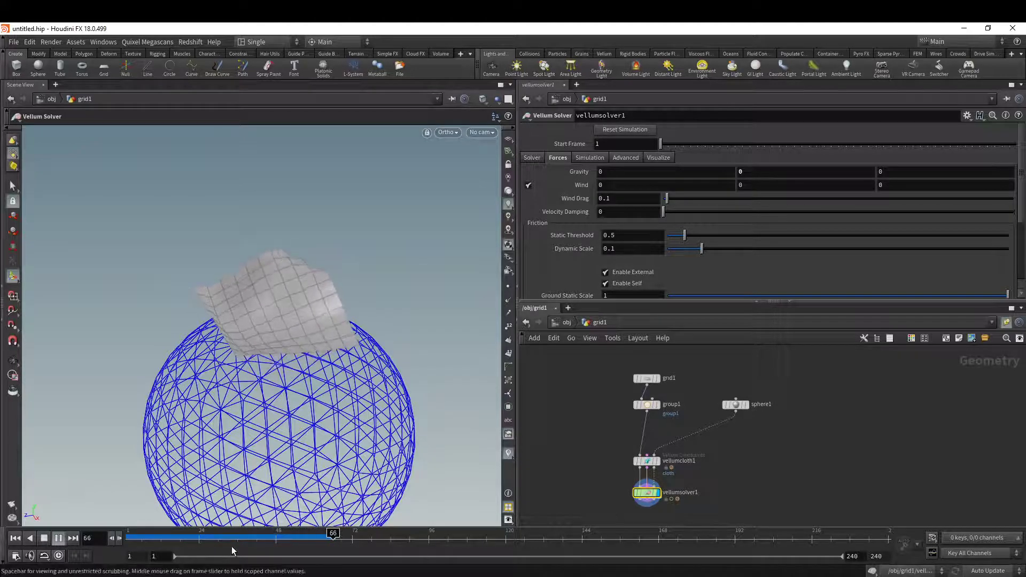
{"action": "left_click", "coordinate": [645, 404]}
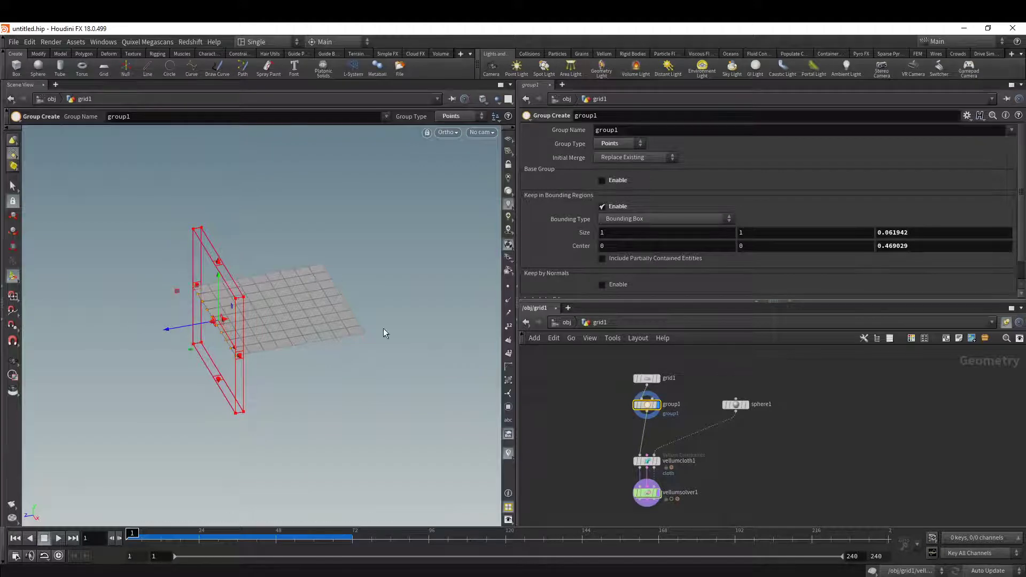
{"action": "mouse_move", "coordinate": [687, 462]}
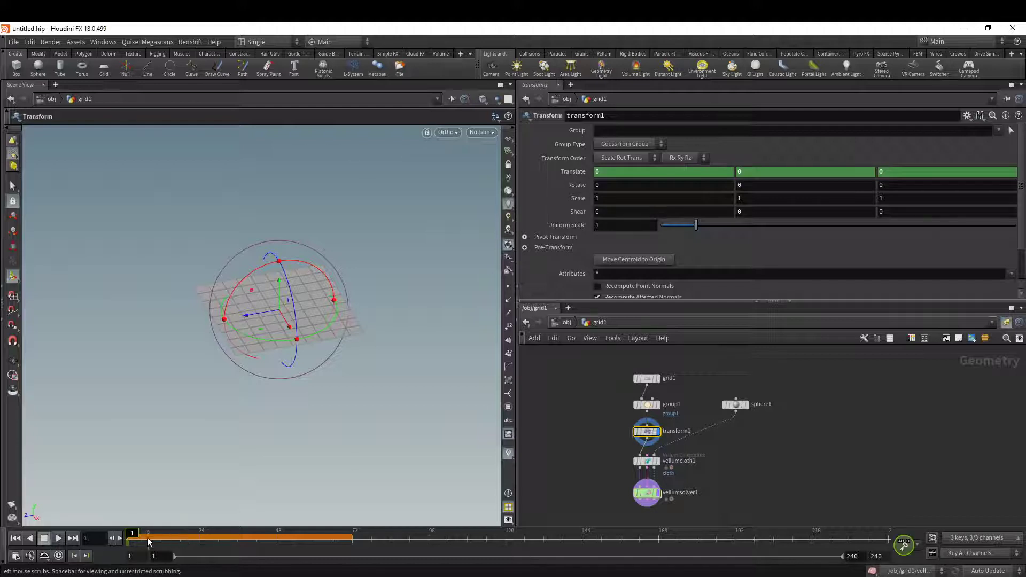
Step: Scrub the timeline to a later keyframe frame, then back to frame 1
{"action": "left_click_drag", "start_coordinate": [132, 536], "coordinate": [193, 536]}
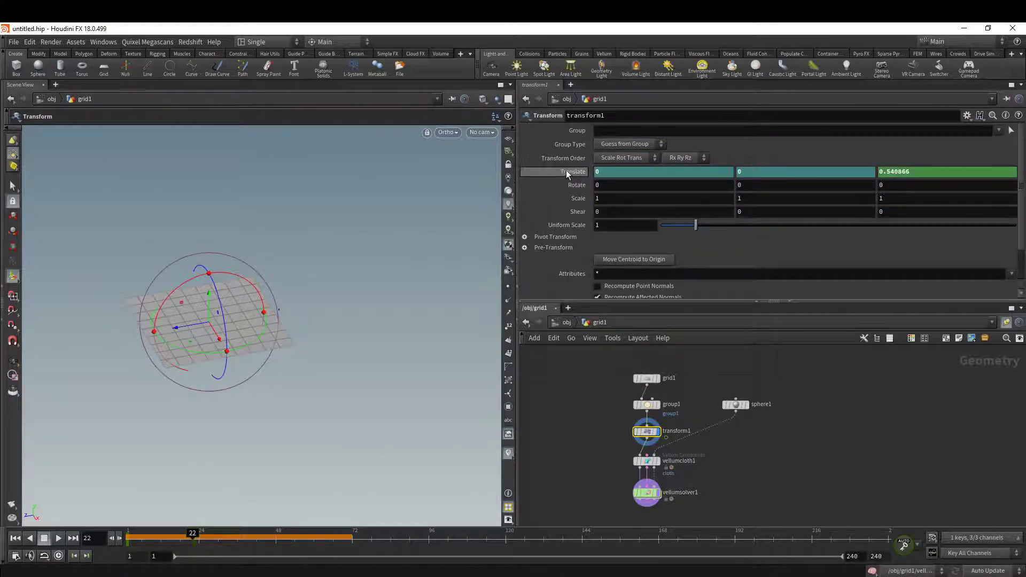
{"action": "left_click_drag", "start_coordinate": [192, 537], "coordinate": [208, 537]}
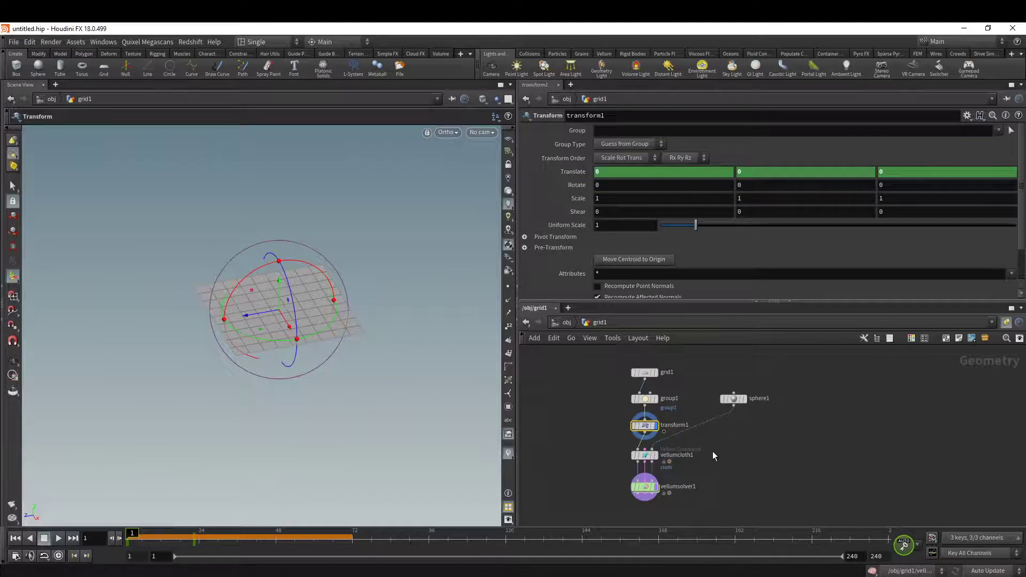
Step: Set vellumcloth1 Pin Type to Permanent, enable Match Animation, and display the solver result
{"action": "left_click", "coordinate": [644, 454]}
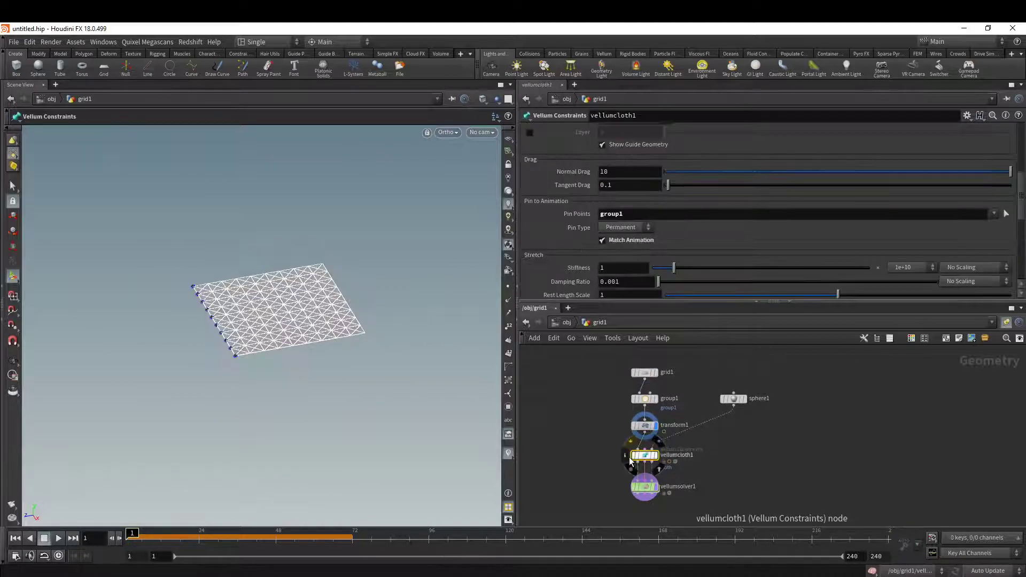
{"action": "left_click", "coordinate": [624, 227]}
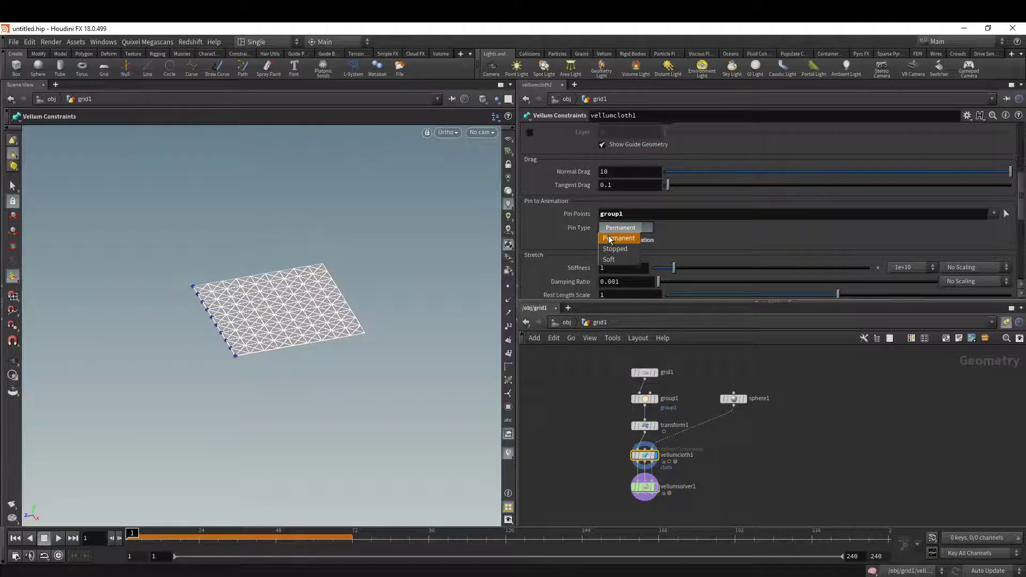
{"action": "left_click", "coordinate": [619, 227]}
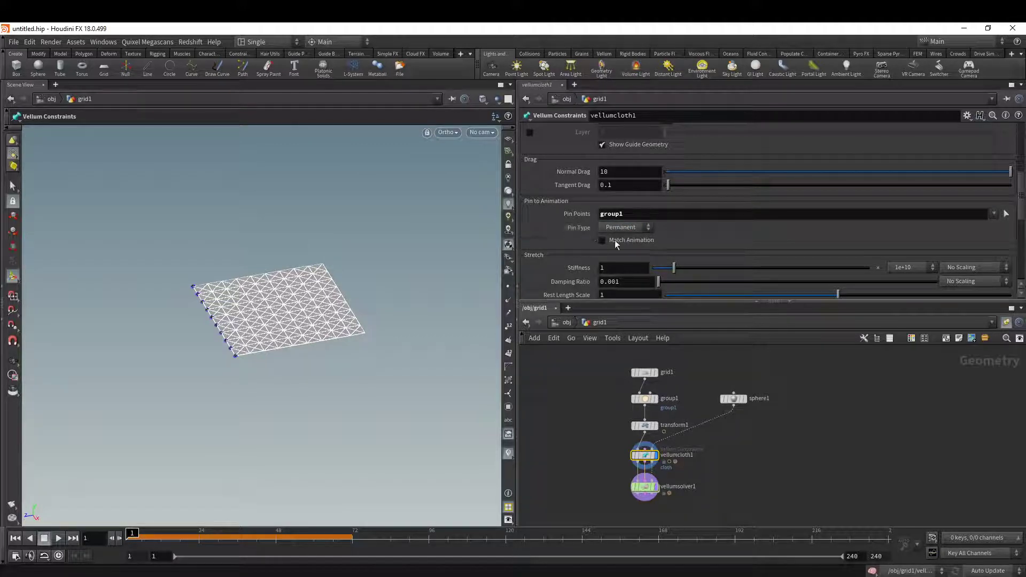
{"action": "left_click", "coordinate": [602, 240]}
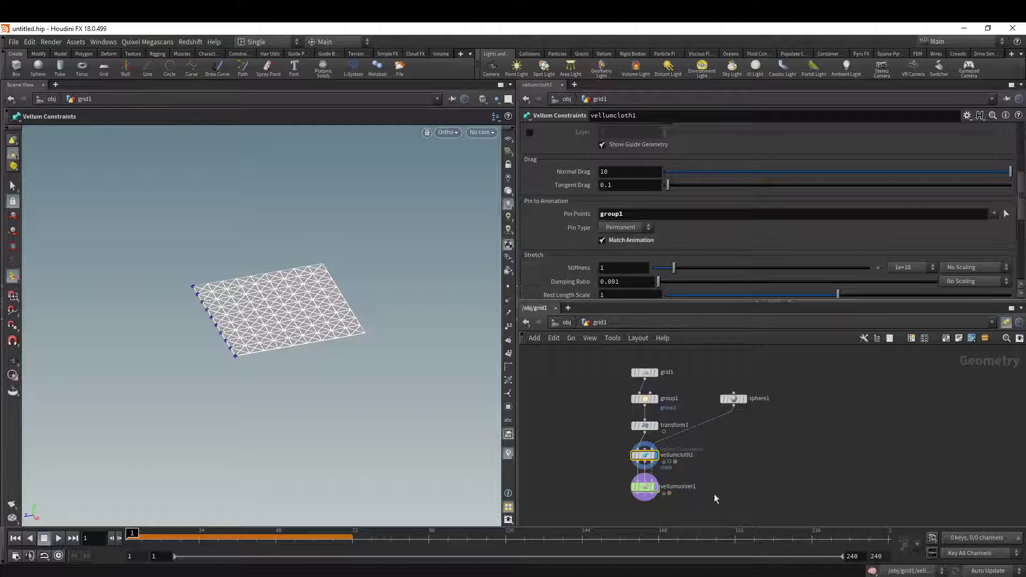
{"action": "left_click", "coordinate": [58, 538]}
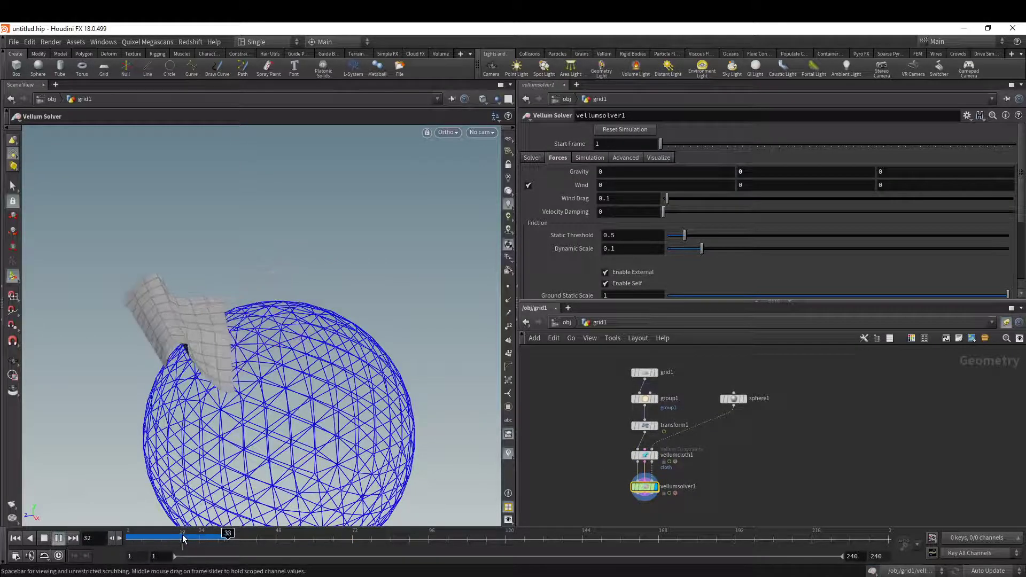
Step: Recheck vellumcloth1 settings, return to the solver result, and rewind to frame 1
{"action": "left_click", "coordinate": [645, 455]}
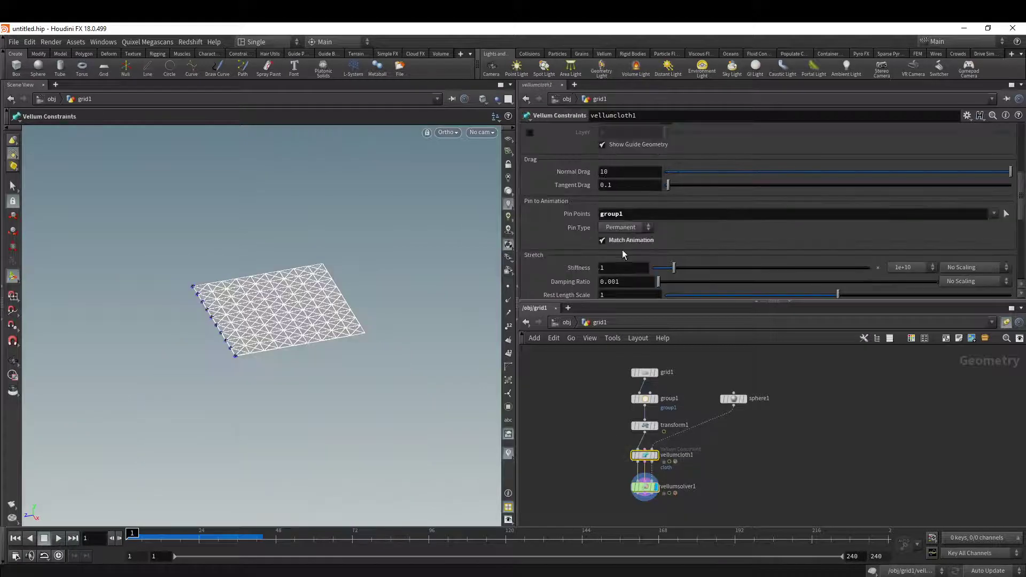
{"action": "left_click", "coordinate": [58, 538]}
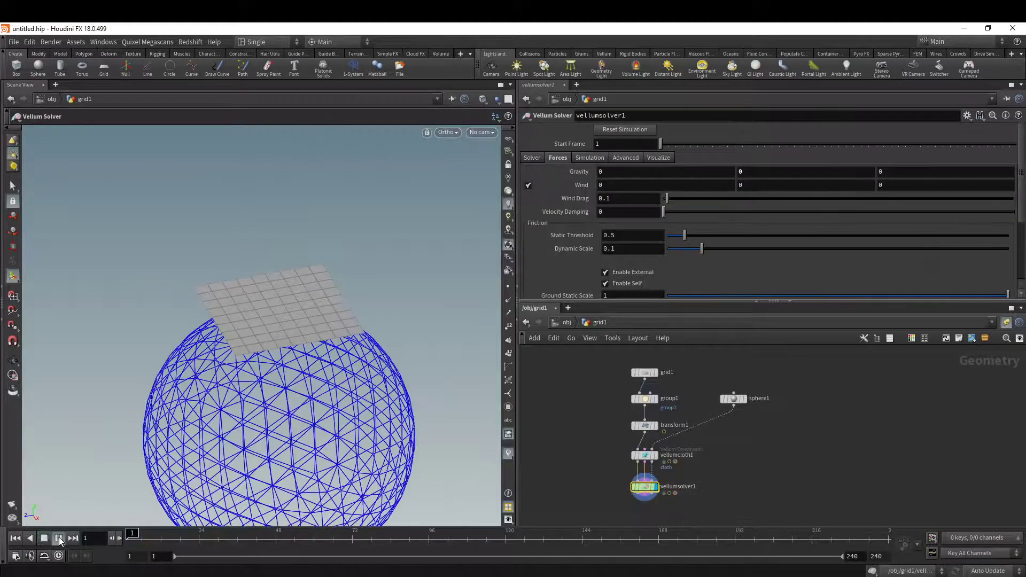
{"action": "left_click", "coordinate": [58, 538]}
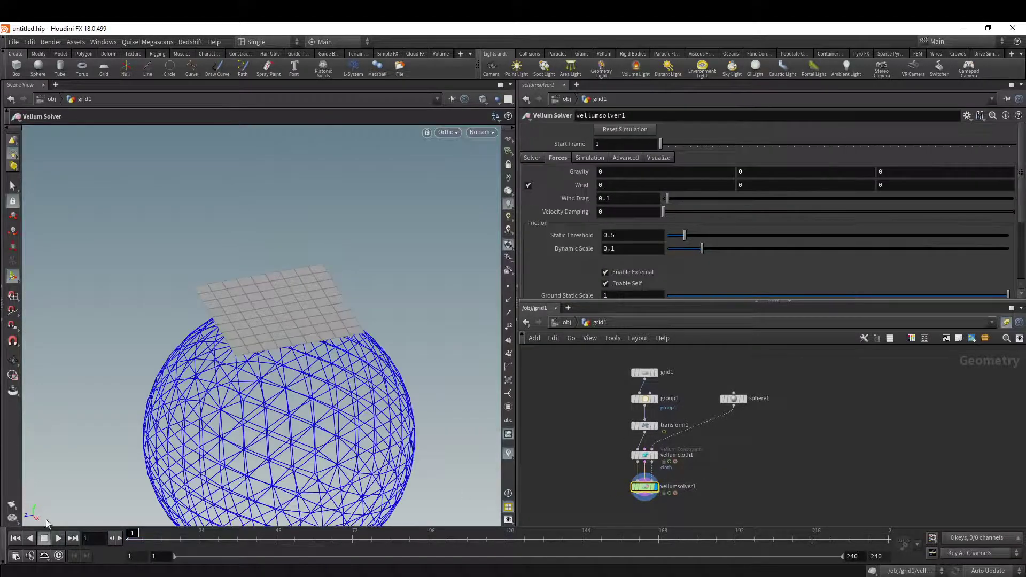
Step: Play the Vellum simulation from frame 1 as the pinned edge drags the cloth
{"action": "left_click", "coordinate": [57, 538]}
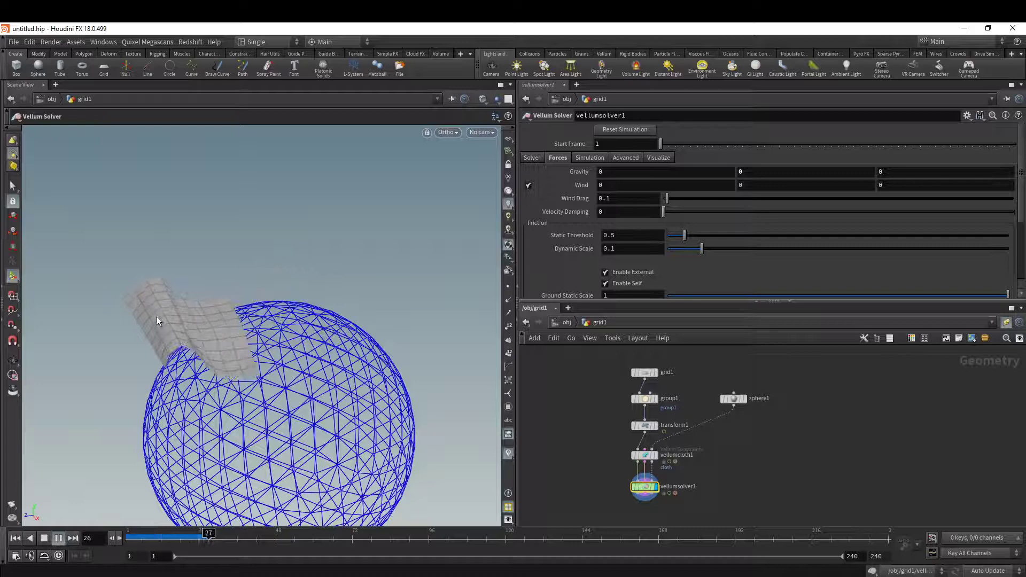